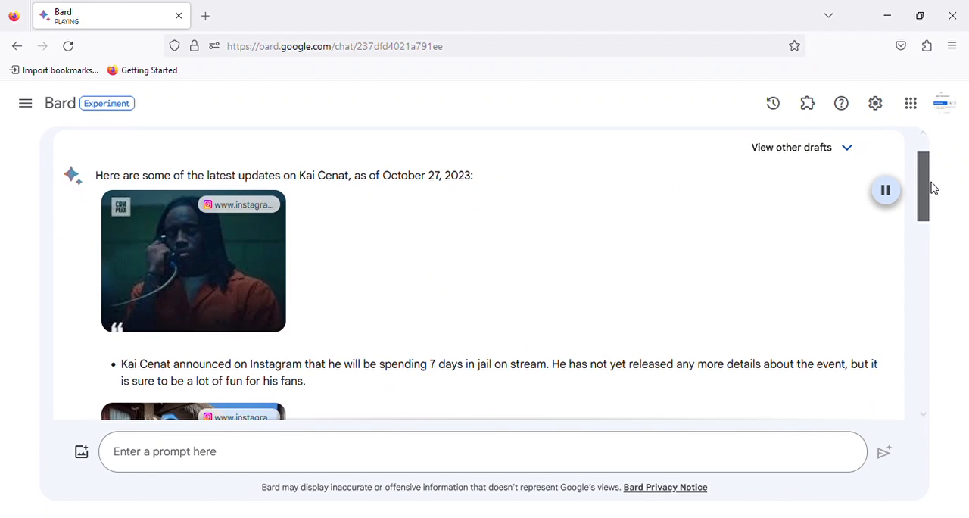
scroll(down, 3)
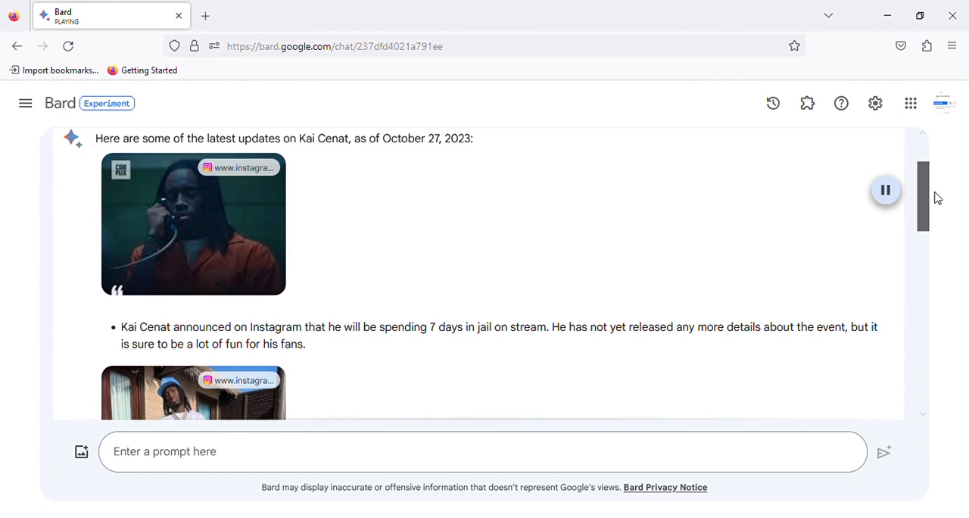
scroll(down, 3)
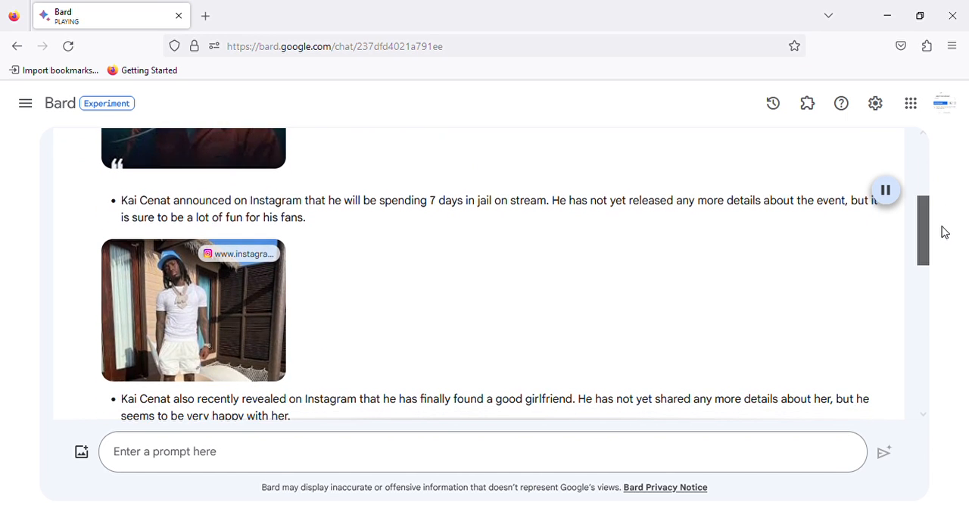
scroll(down, 3)
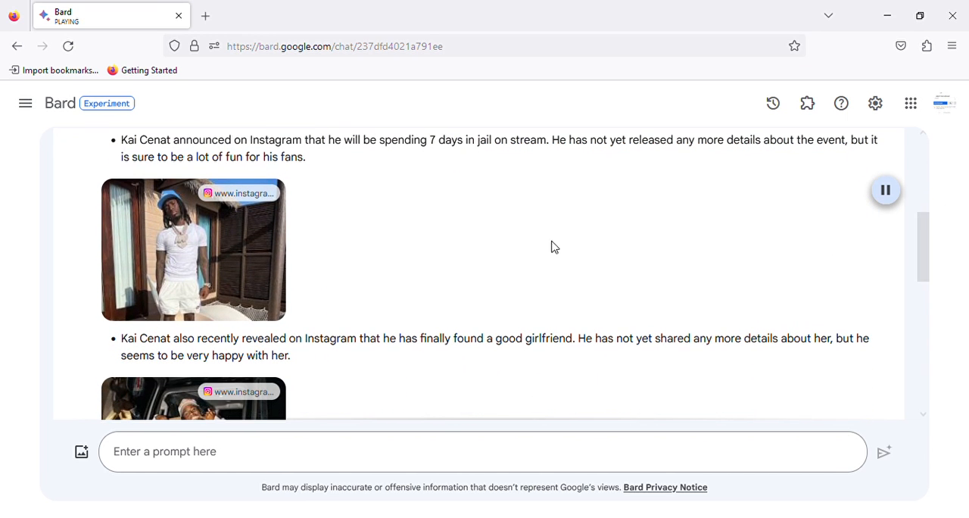
mouse_move(530, 165)
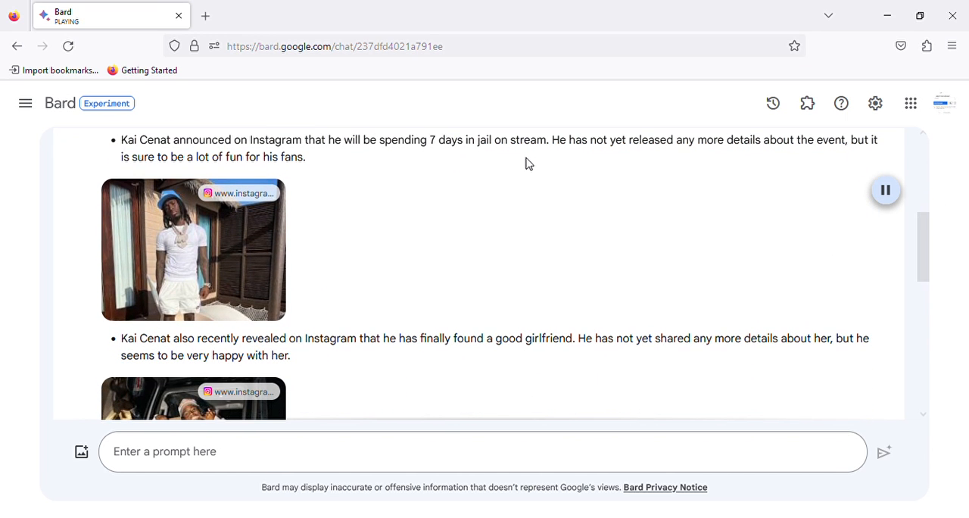
mouse_move(785, 167)
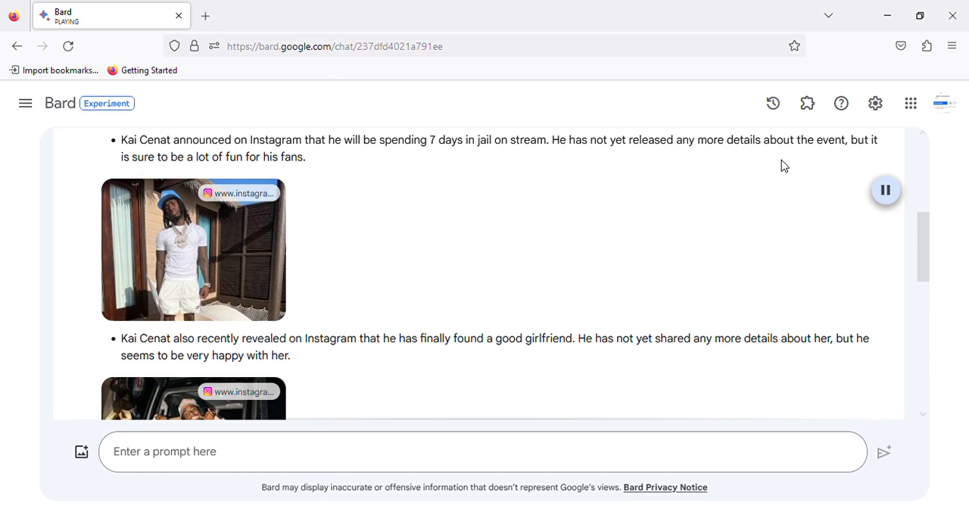
mouse_move(166, 173)
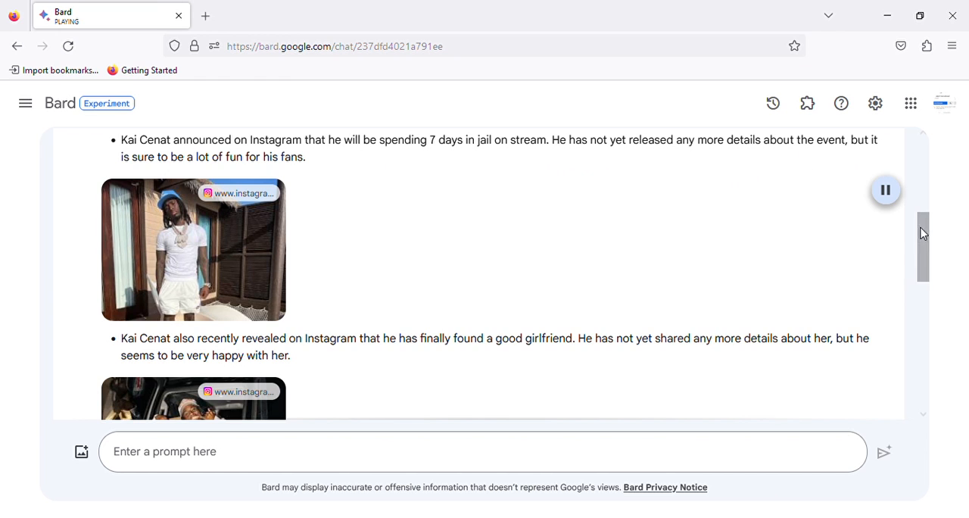
scroll(down, 3)
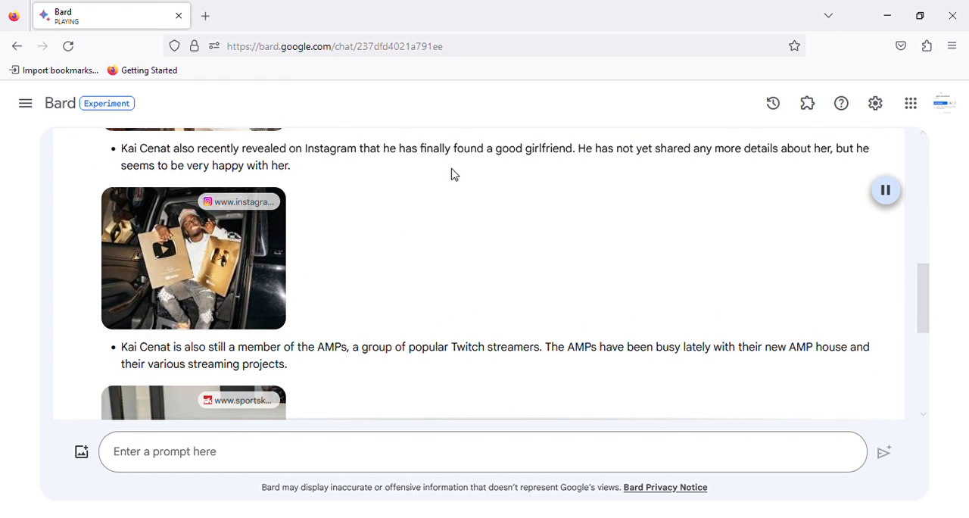
mouse_move(568, 168)
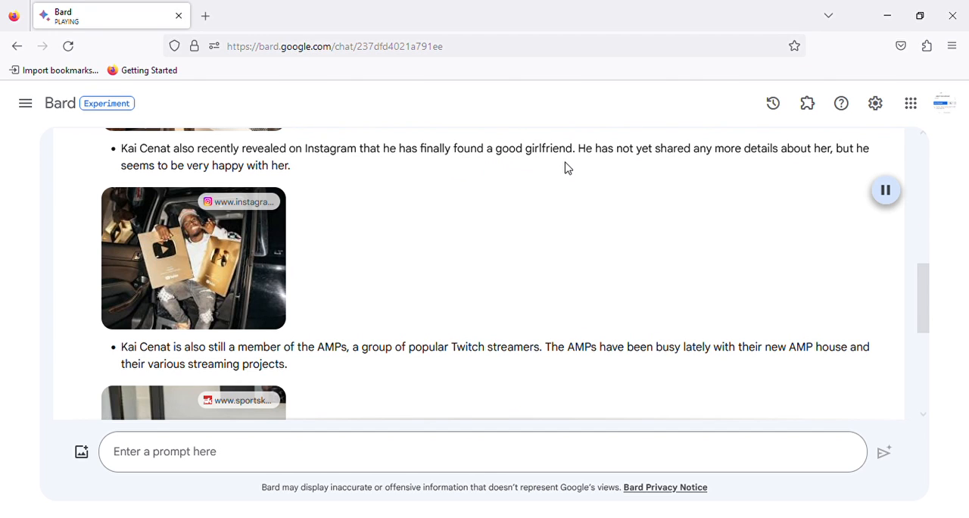
mouse_move(657, 162)
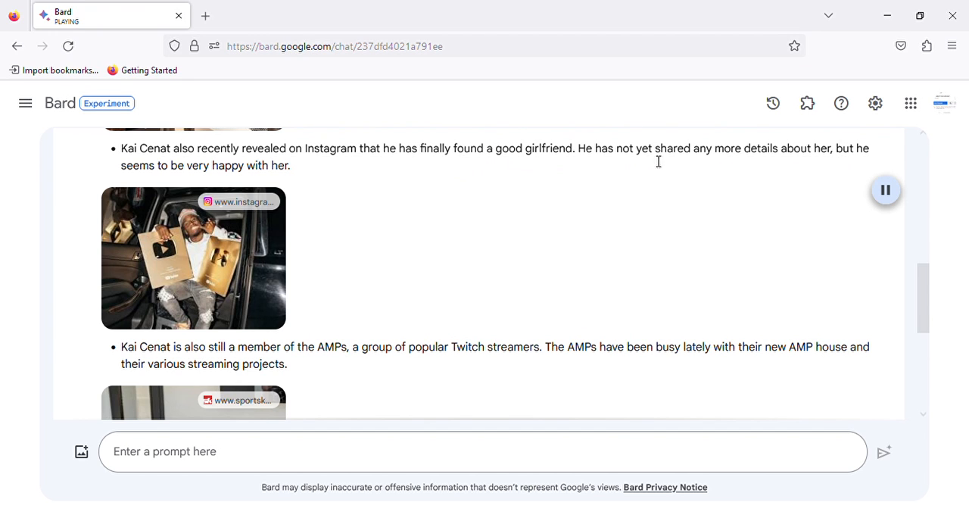
mouse_move(183, 182)
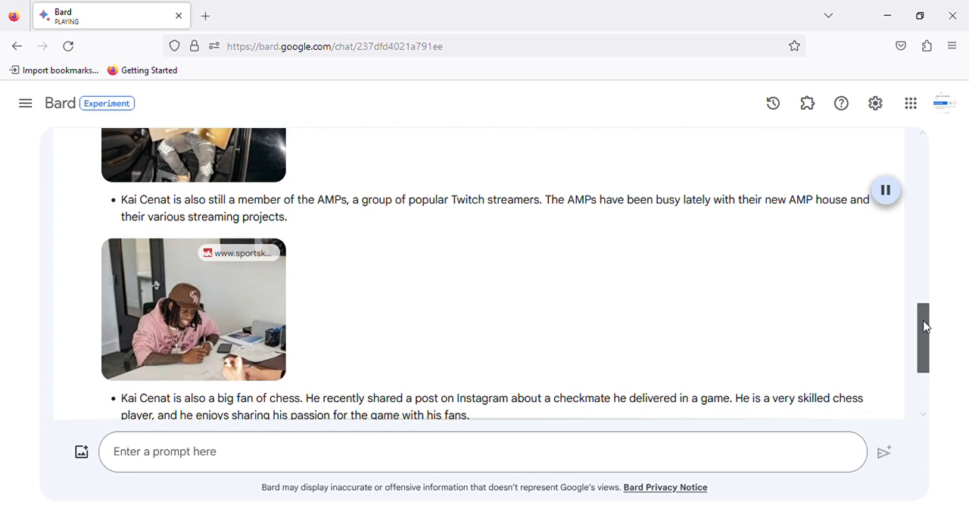
scroll(down, 3)
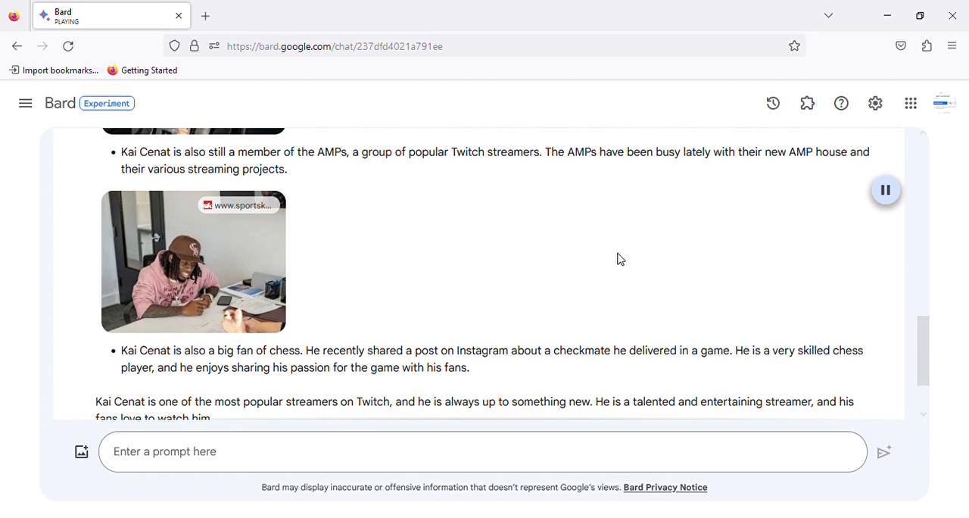
mouse_move(466, 169)
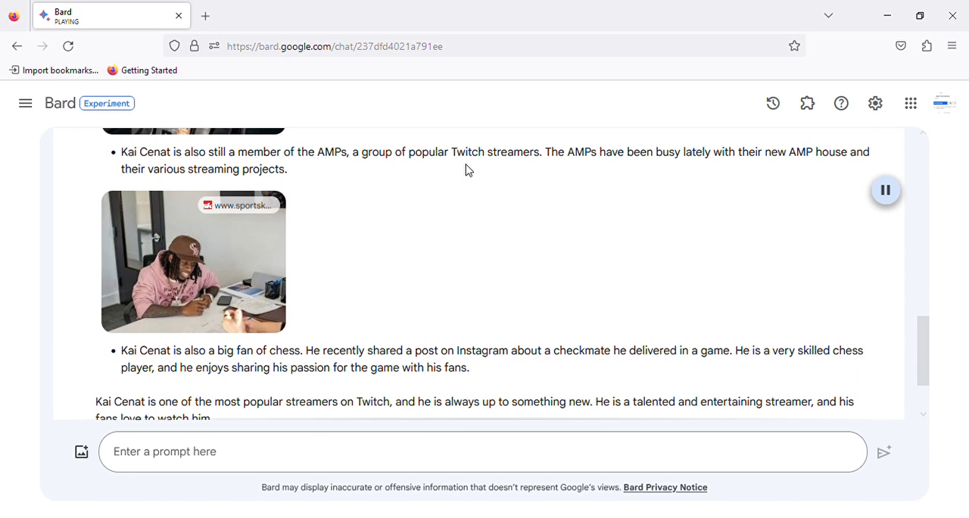
mouse_move(606, 171)
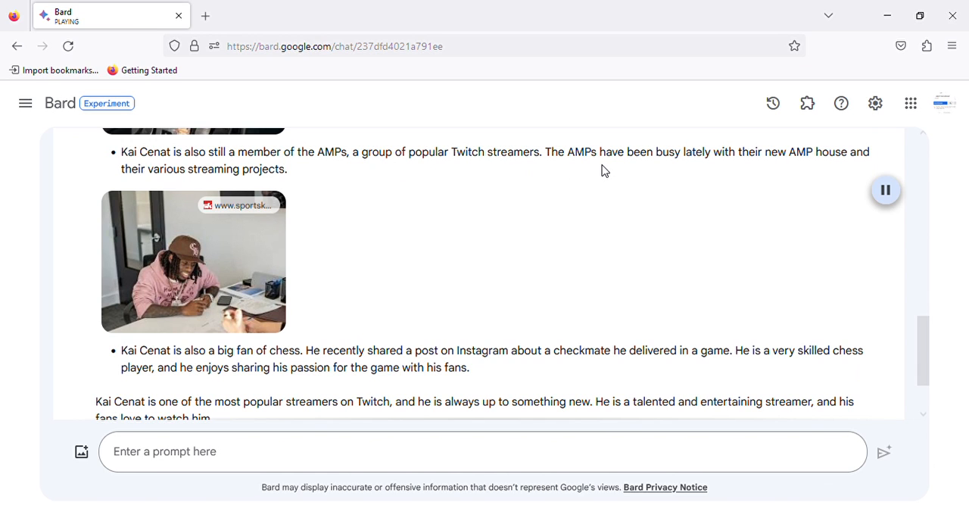
mouse_move(820, 170)
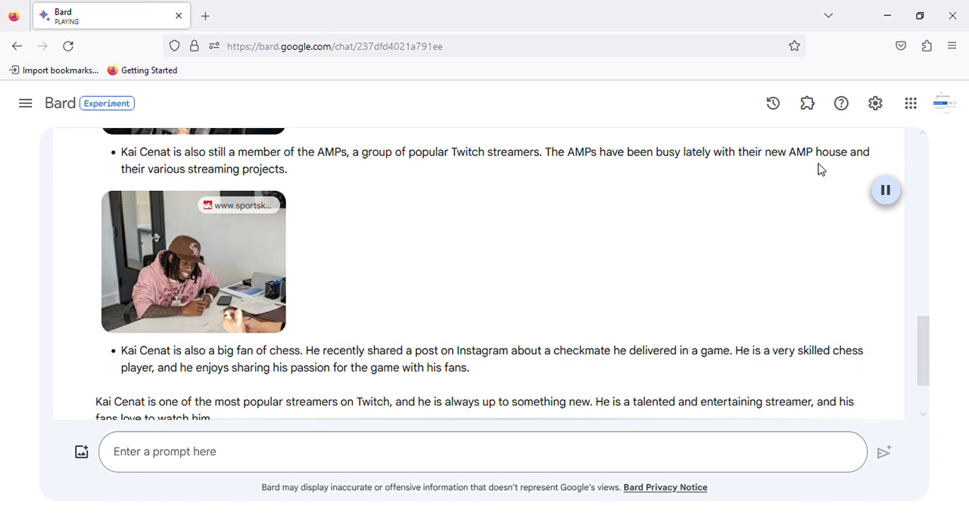
mouse_move(627, 297)
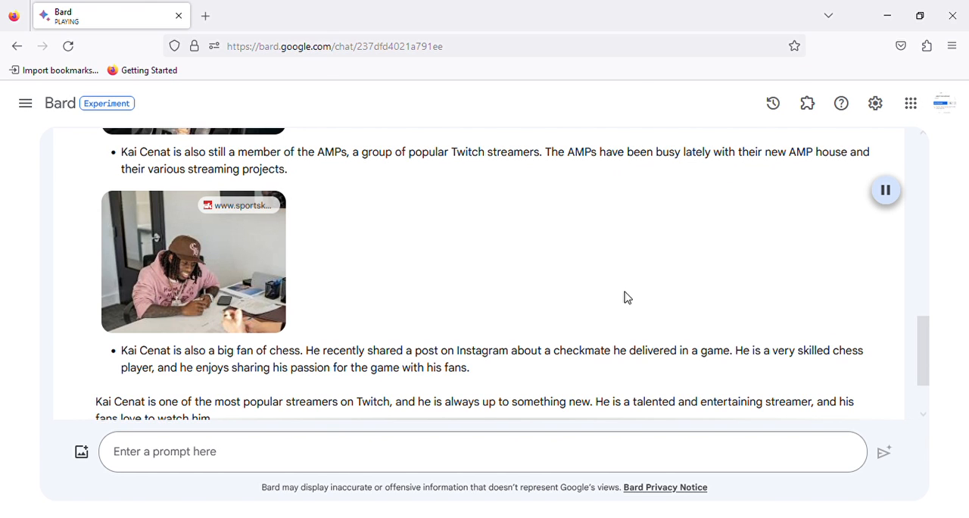
scroll(down, 3)
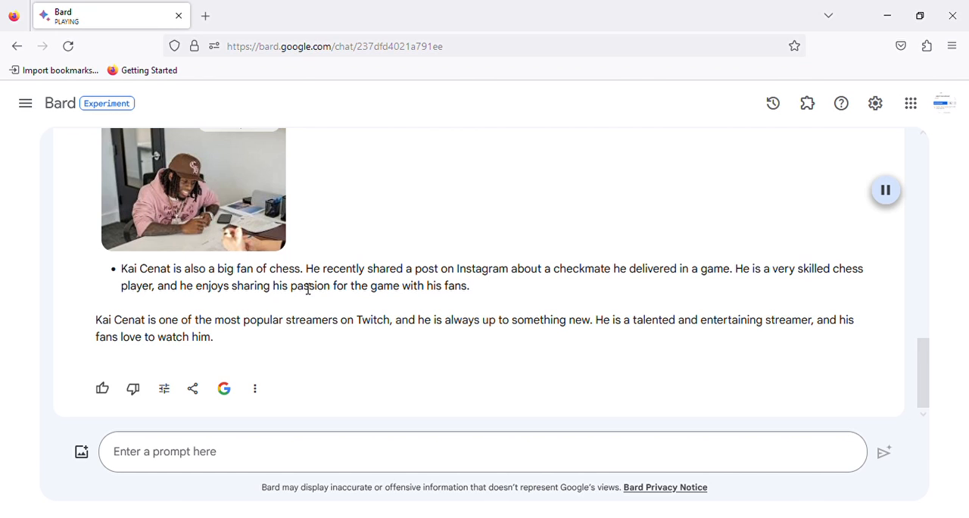
mouse_move(591, 284)
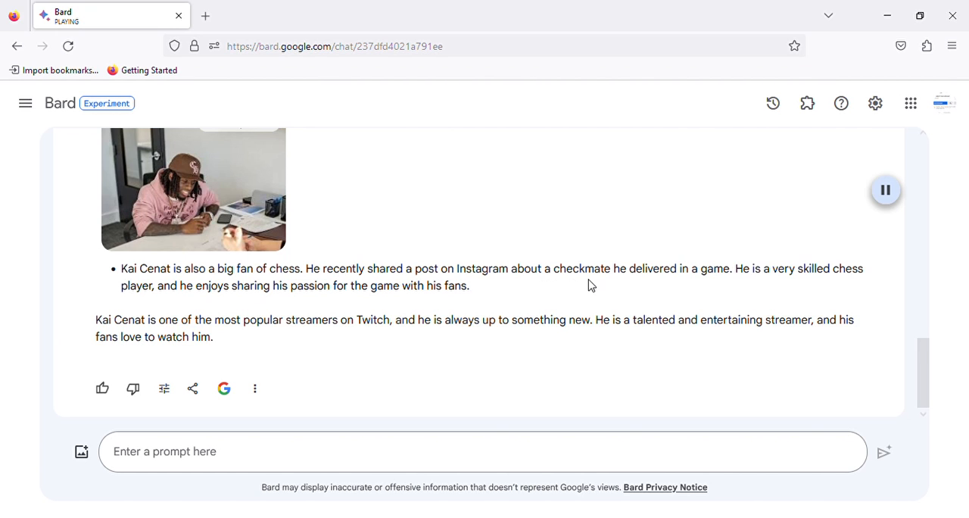
mouse_move(699, 285)
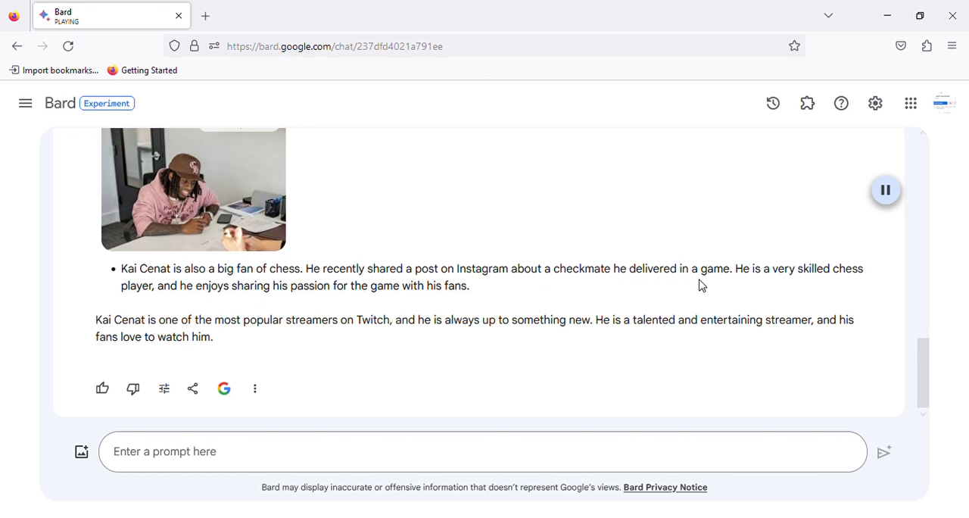
mouse_move(860, 286)
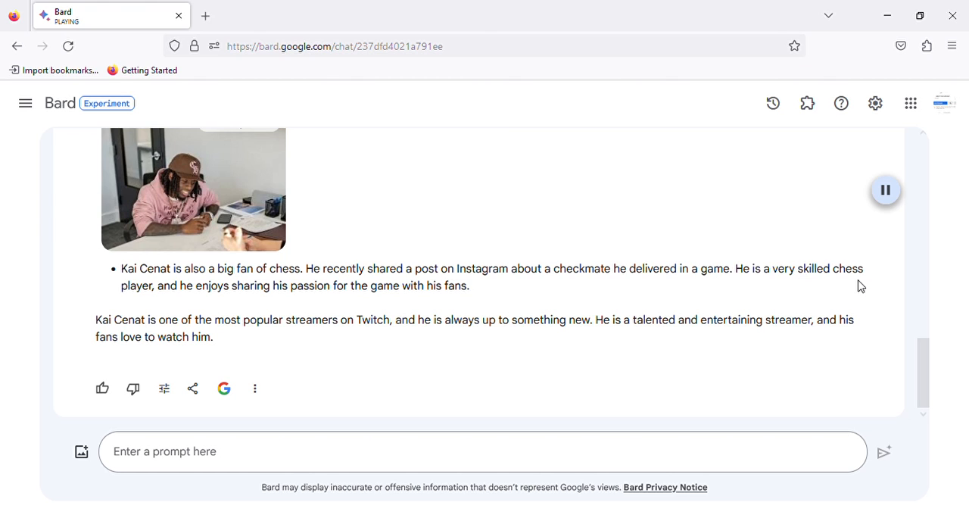
mouse_move(330, 300)
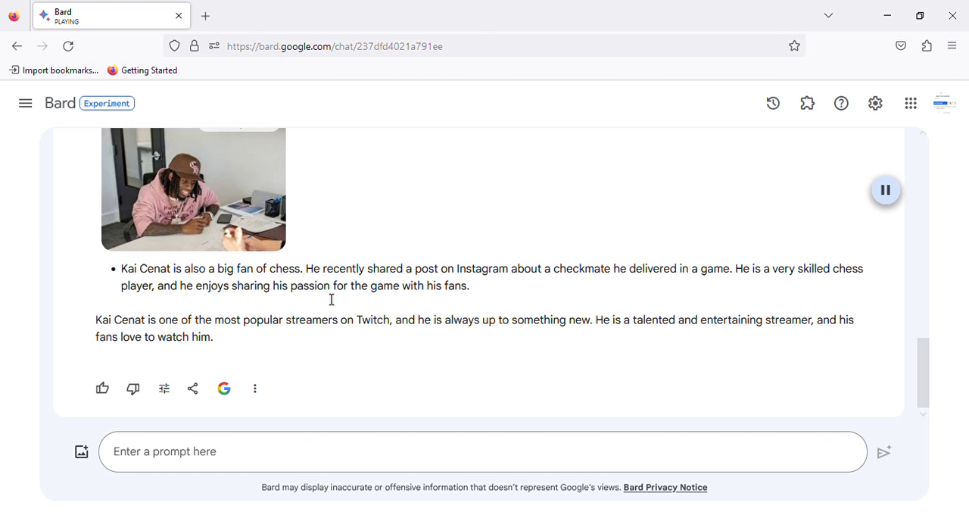
mouse_move(455, 303)
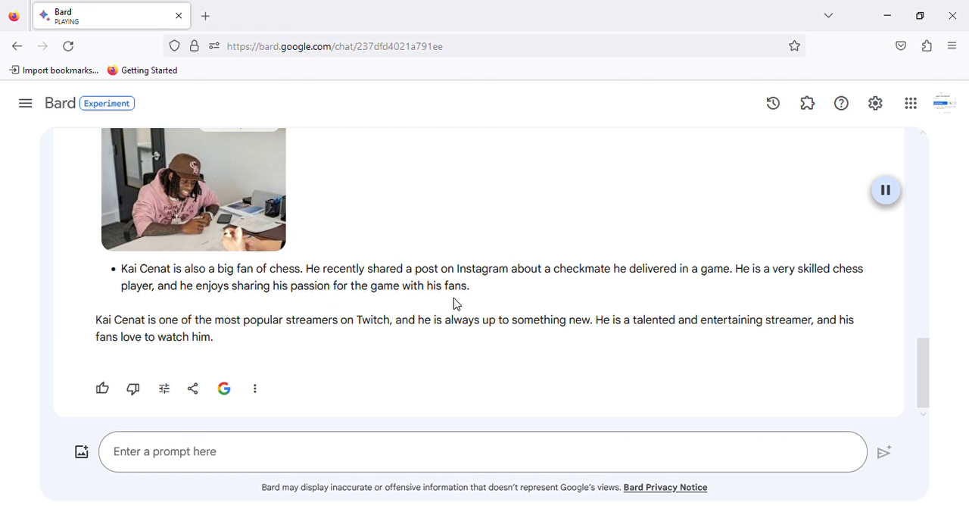
mouse_move(330, 335)
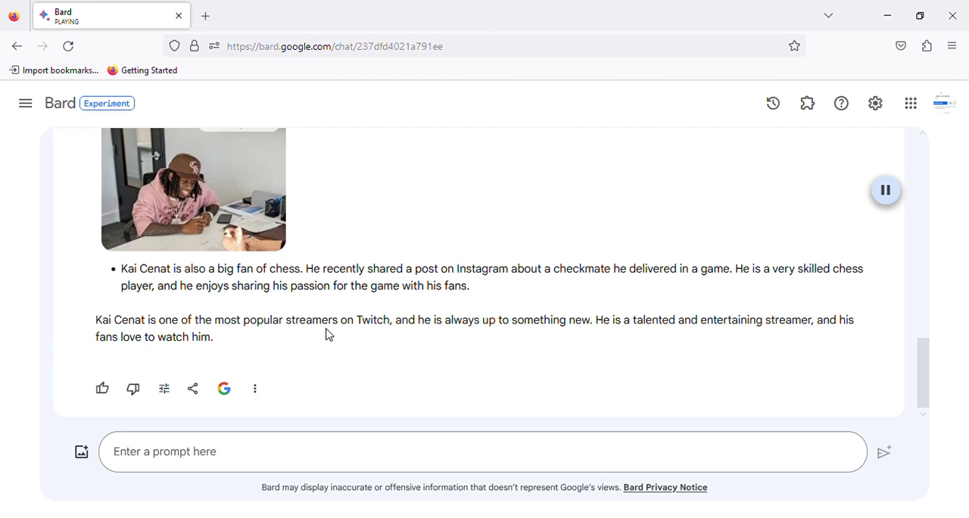
mouse_move(397, 336)
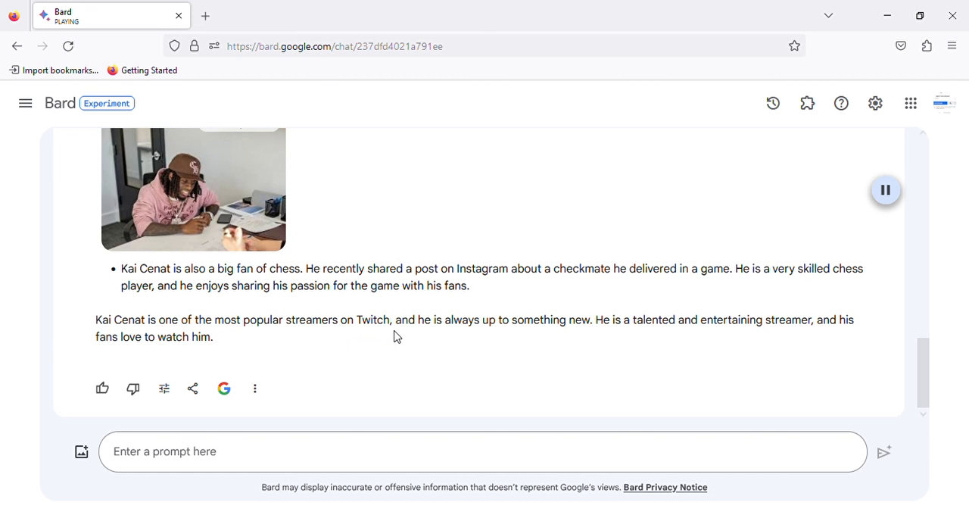
mouse_move(563, 333)
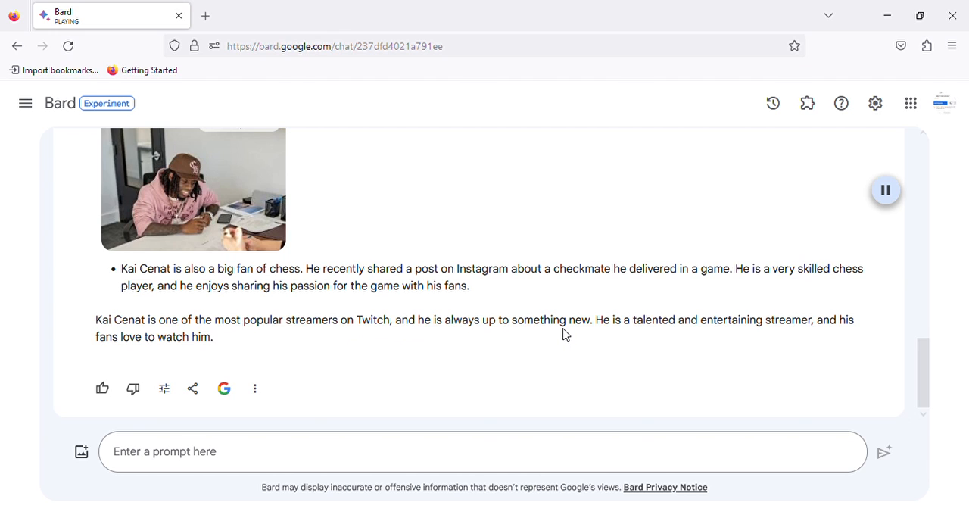
mouse_move(781, 339)
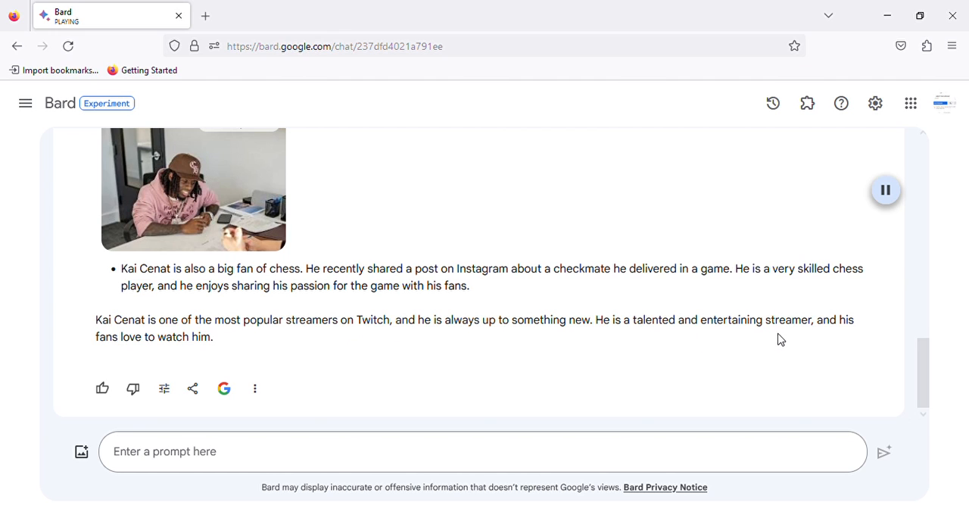
mouse_move(276, 347)
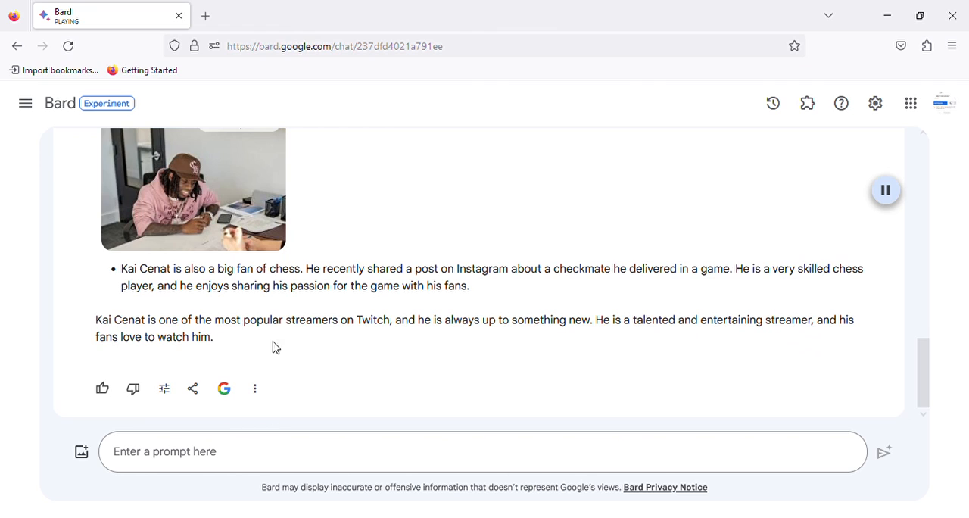